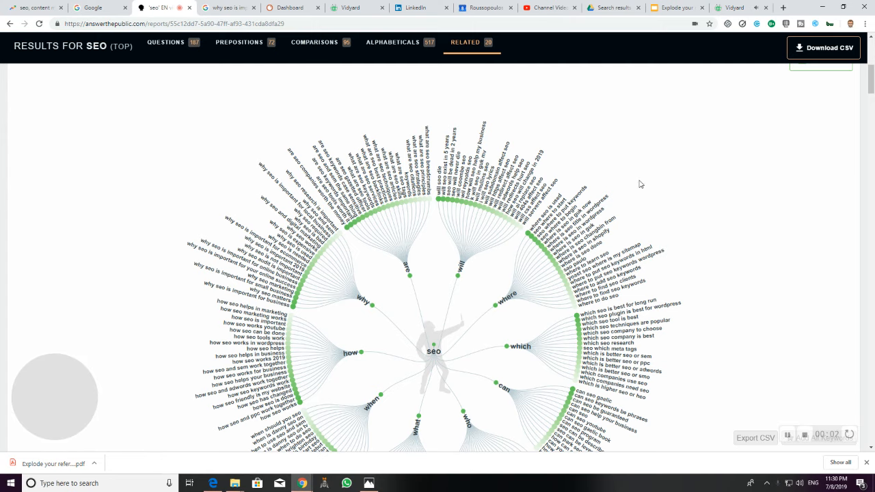
pyautogui.moveTo(712, 169)
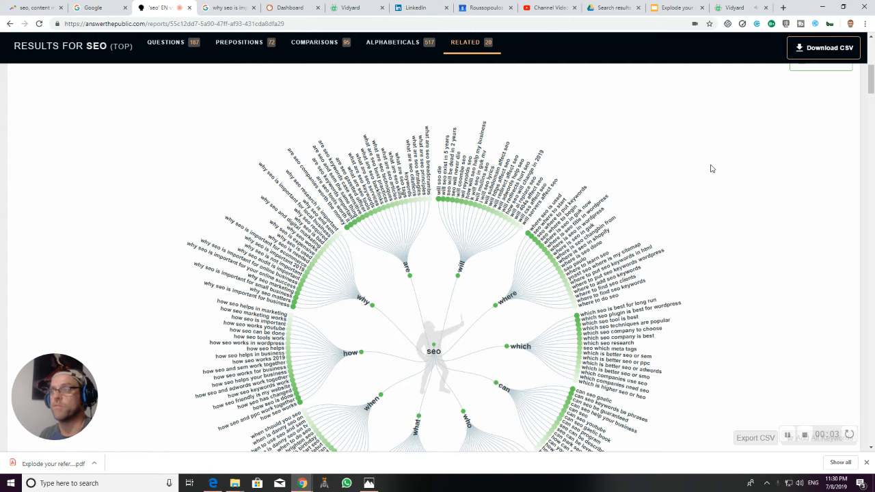
# Step: Browse the seo questions wheel, compare with Google autocomplete, then reach the 72 prepositions section
pyautogui.scroll(3)
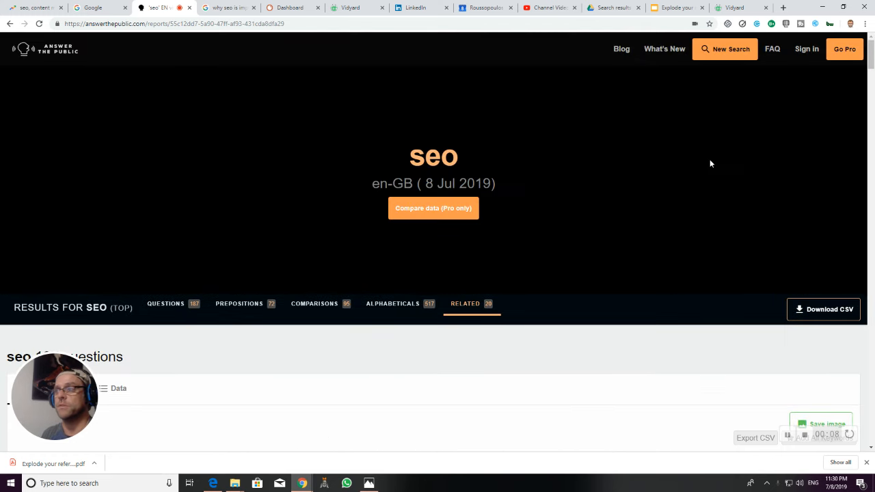
pyautogui.scroll(-3)
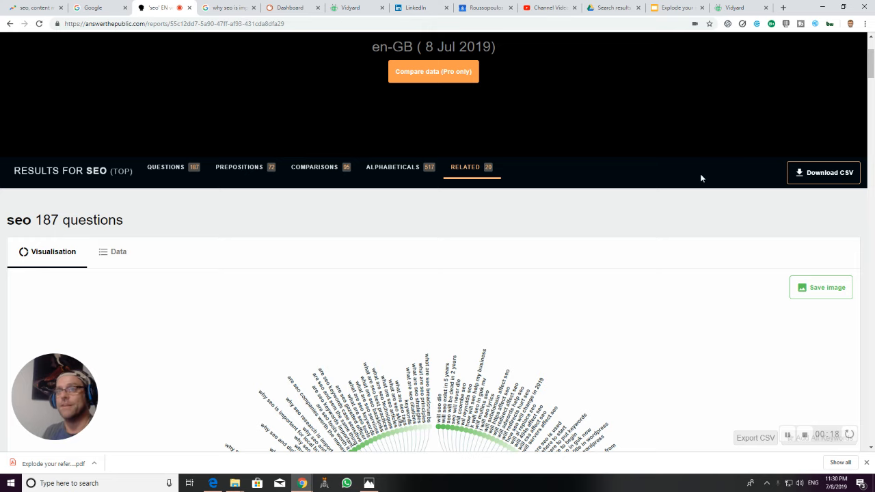
pyautogui.click(93, 9)
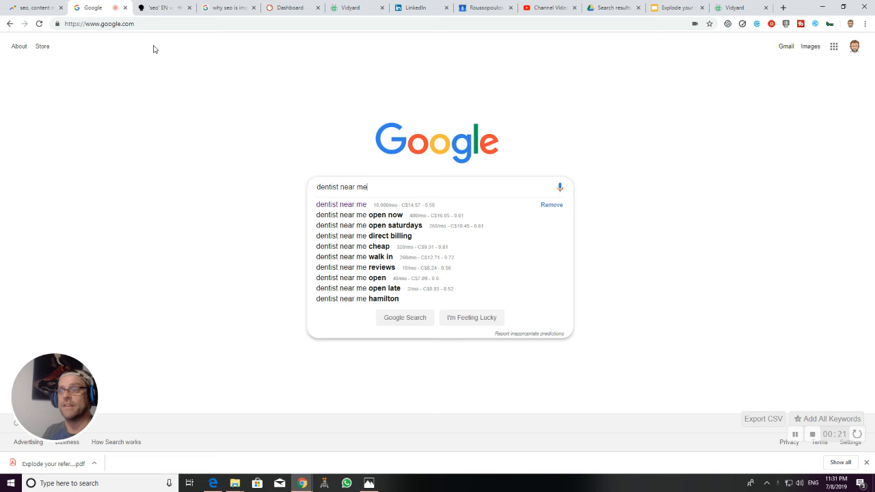
pyautogui.click(157, 9)
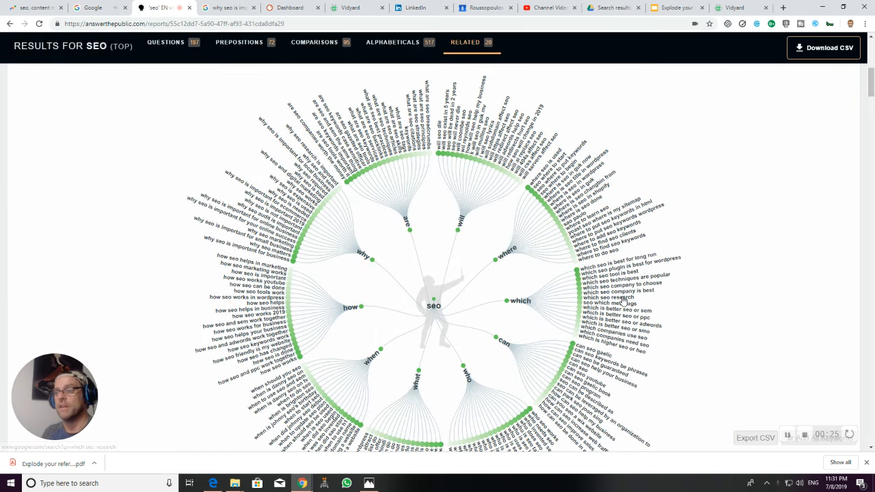
pyautogui.moveTo(620, 302)
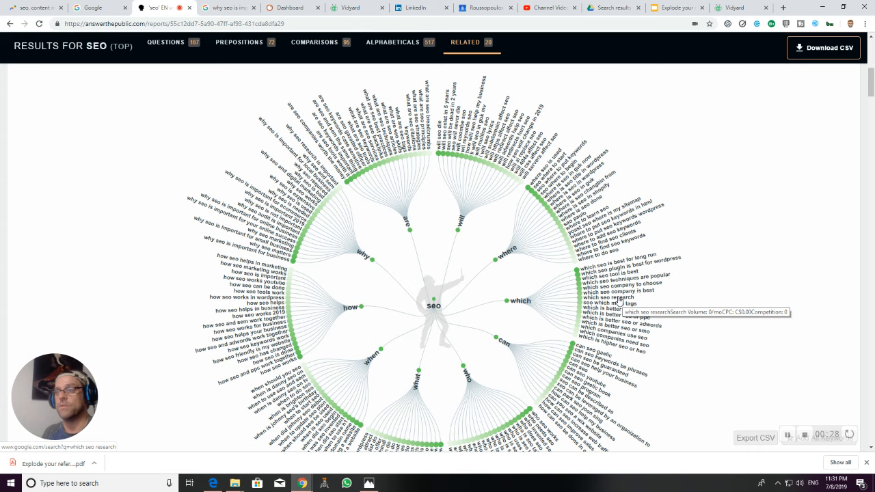
pyautogui.scroll(-3)
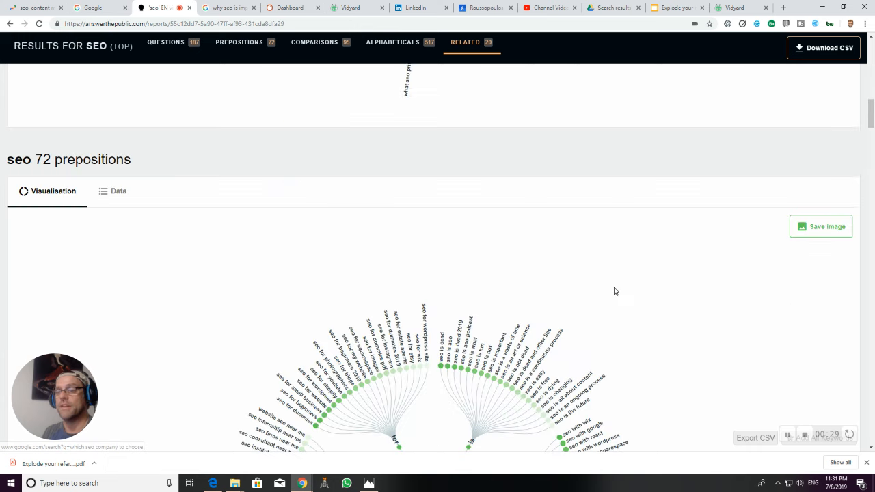
# Step: Explore the seo prepositions wheel branches and view search volume for a 'how can seo' phrase
pyautogui.scroll(3)
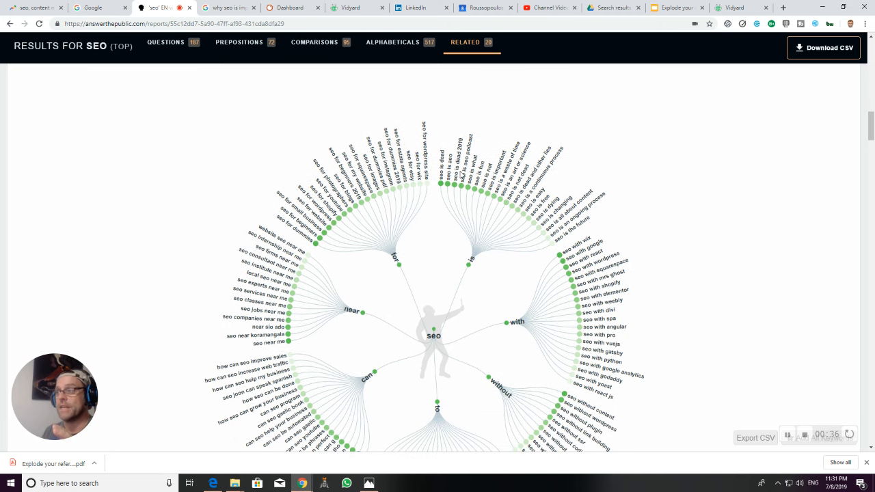
pyautogui.moveTo(443, 185)
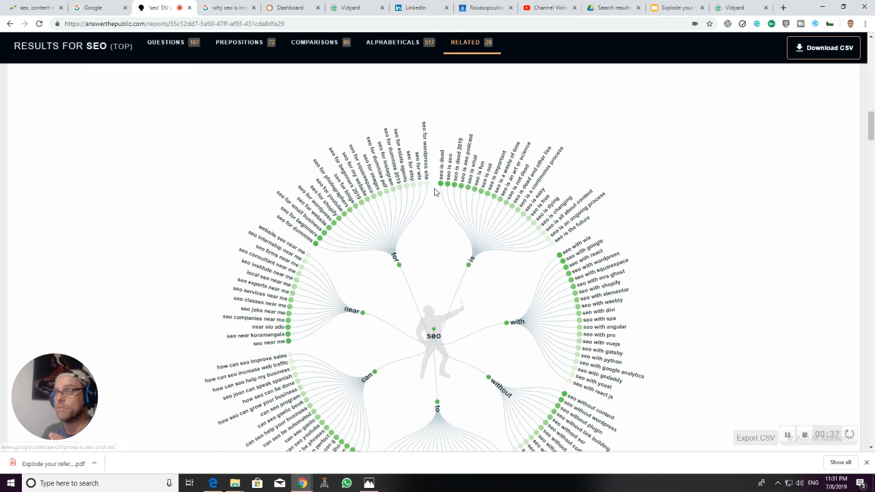
pyautogui.moveTo(454, 178)
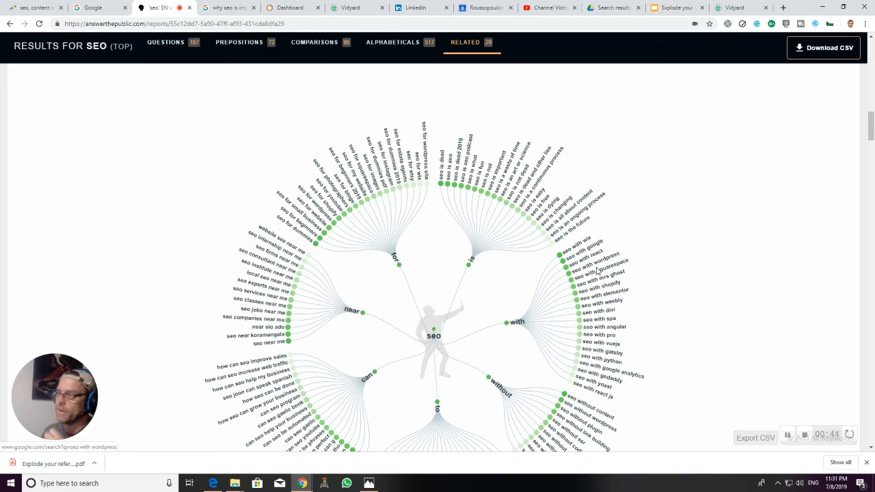
pyautogui.moveTo(569, 257)
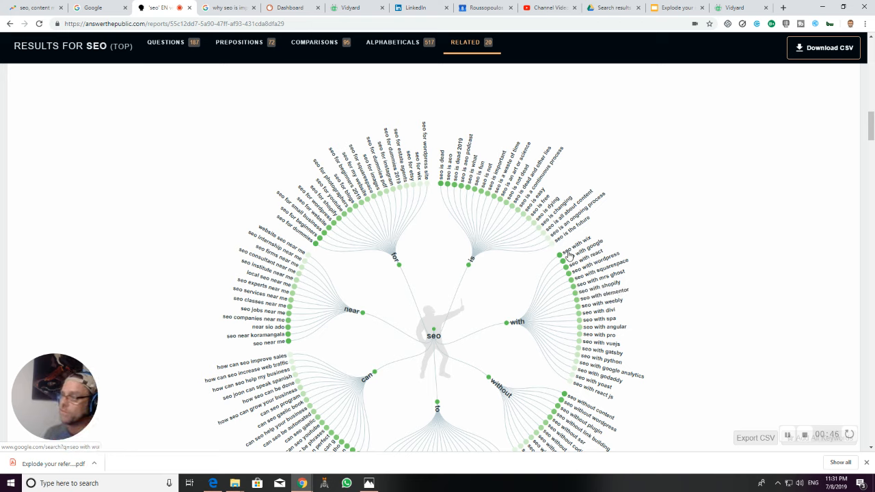
pyautogui.moveTo(599, 261)
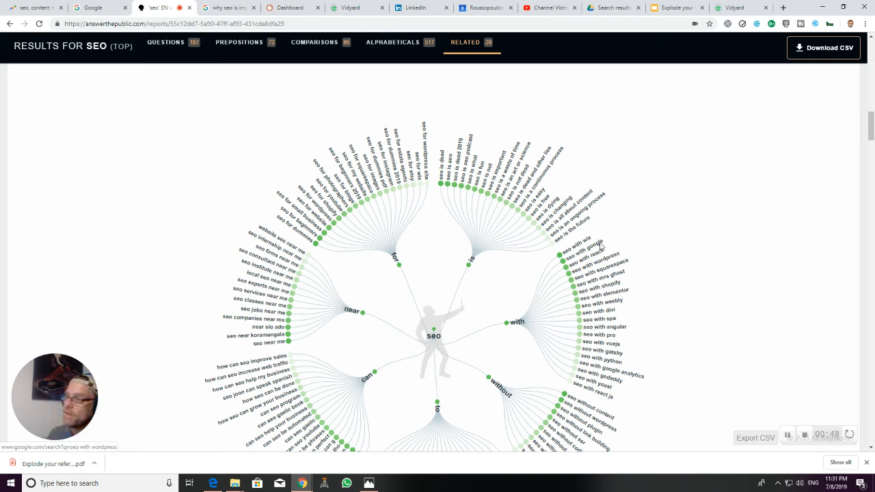
pyautogui.moveTo(585, 246)
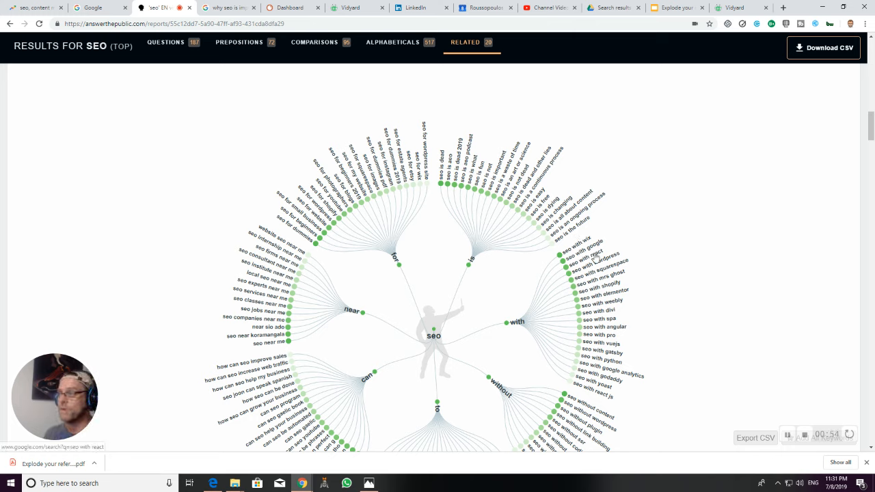
pyautogui.moveTo(626, 274)
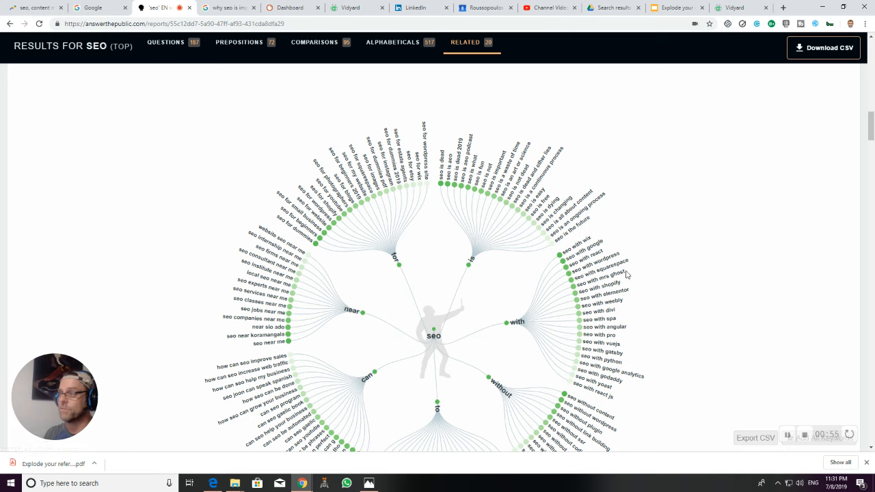
pyautogui.moveTo(609, 350)
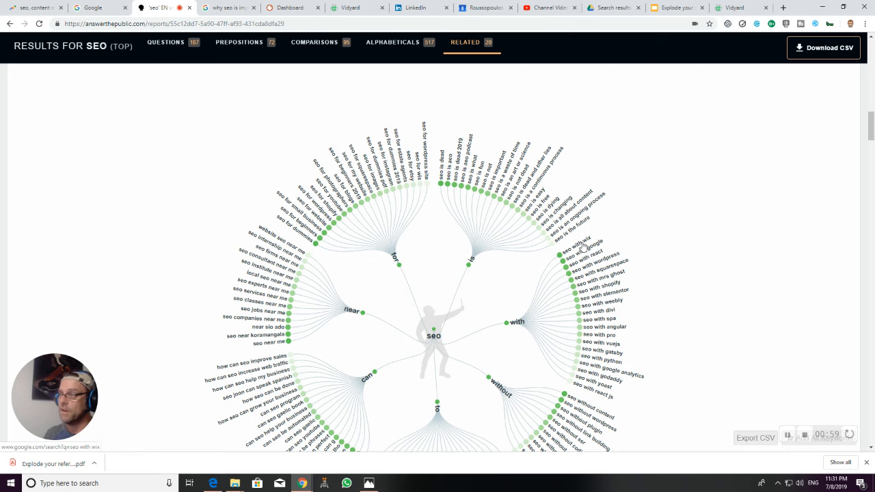
pyautogui.moveTo(612, 358)
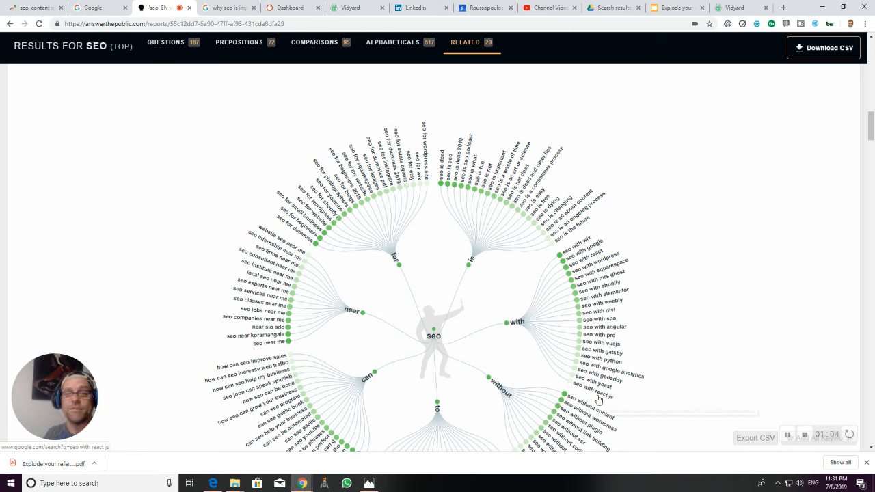
pyautogui.scroll(-3)
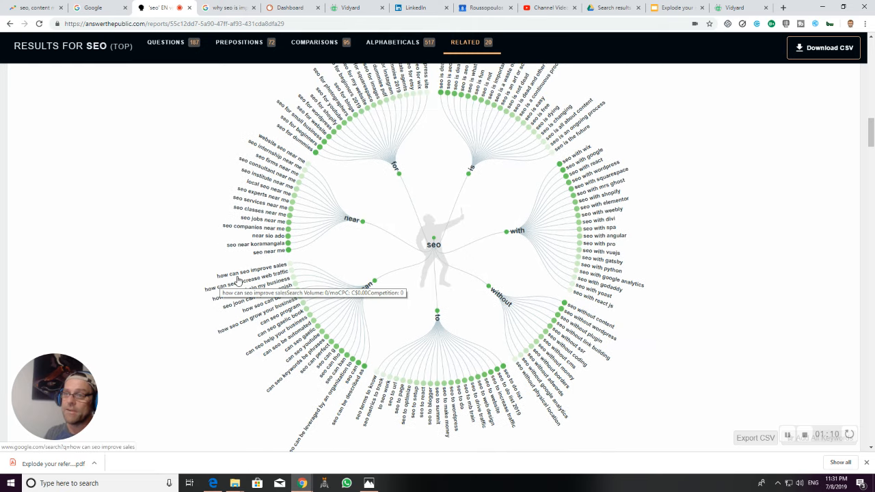
pyautogui.moveTo(212, 296)
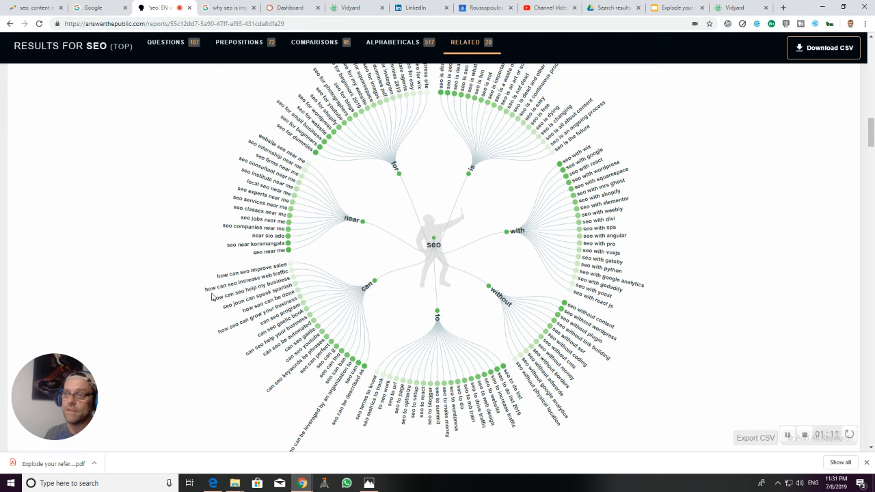
pyautogui.moveTo(284, 279)
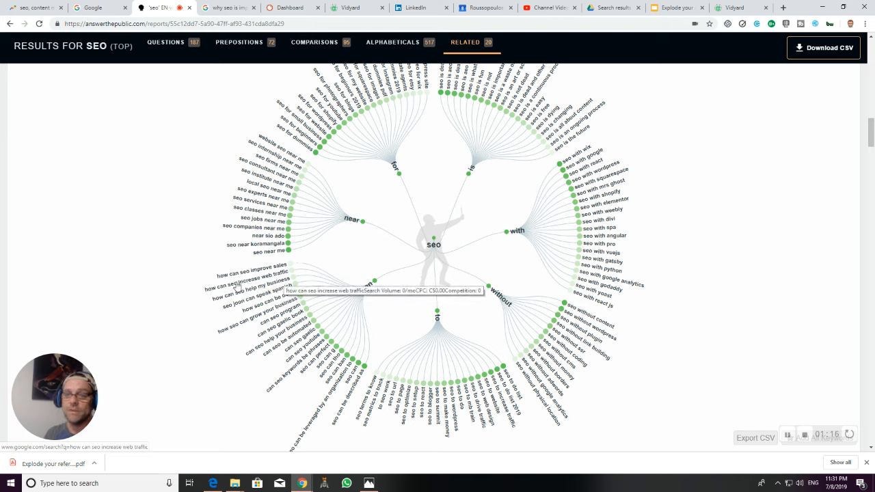
pyautogui.moveTo(339, 431)
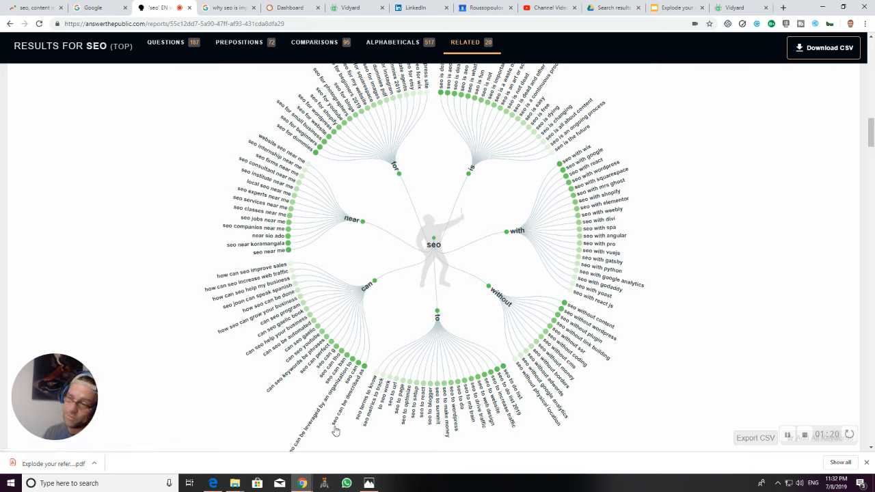
pyautogui.moveTo(339, 421)
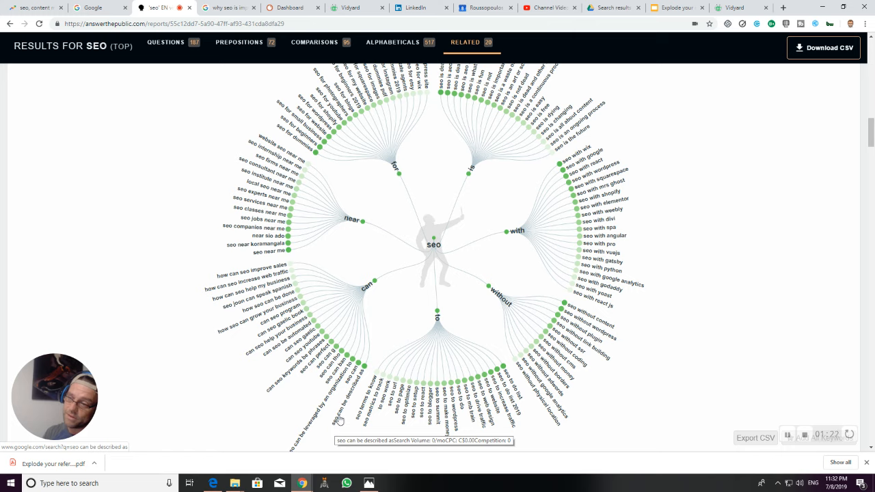
pyautogui.moveTo(363, 377)
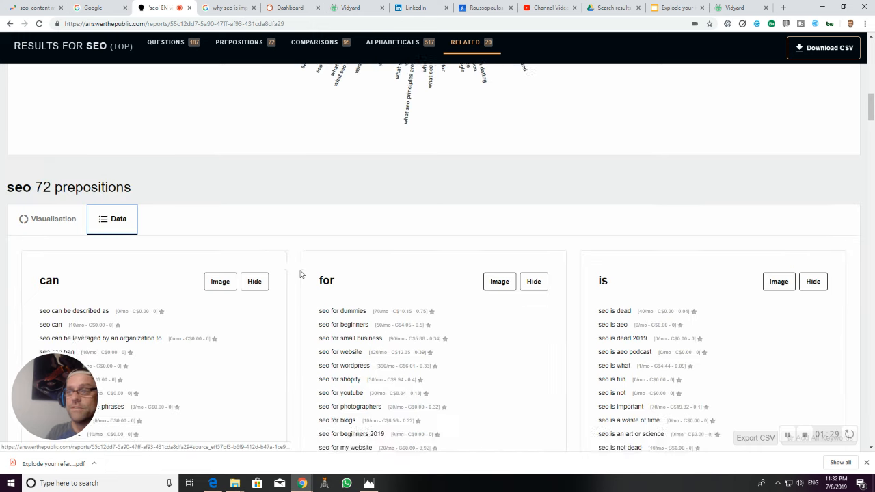
# Step: Show the 'for' prepositions group from the can/for/is data lists as a wheel image
pyautogui.scroll(-3)
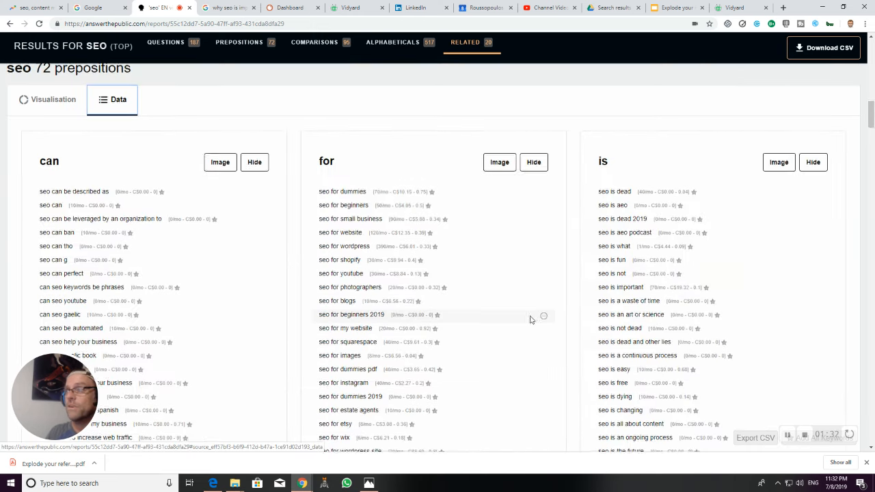
pyautogui.scroll(-3)
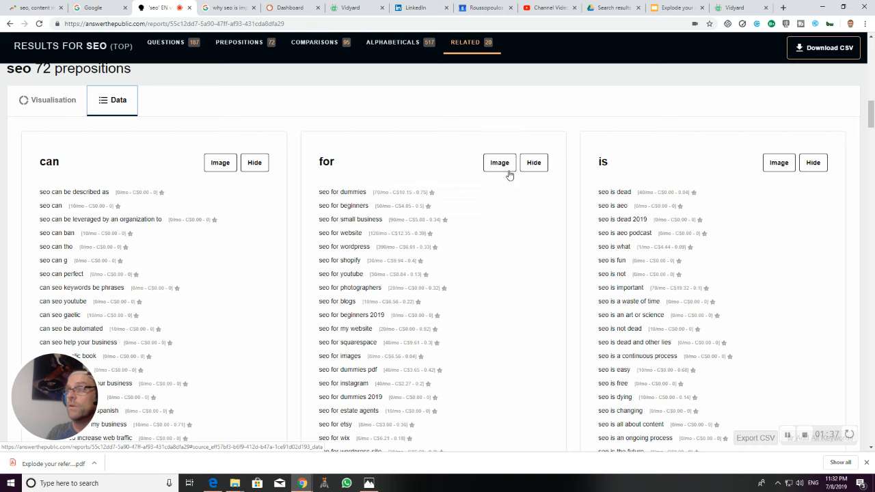
pyautogui.click(499, 162)
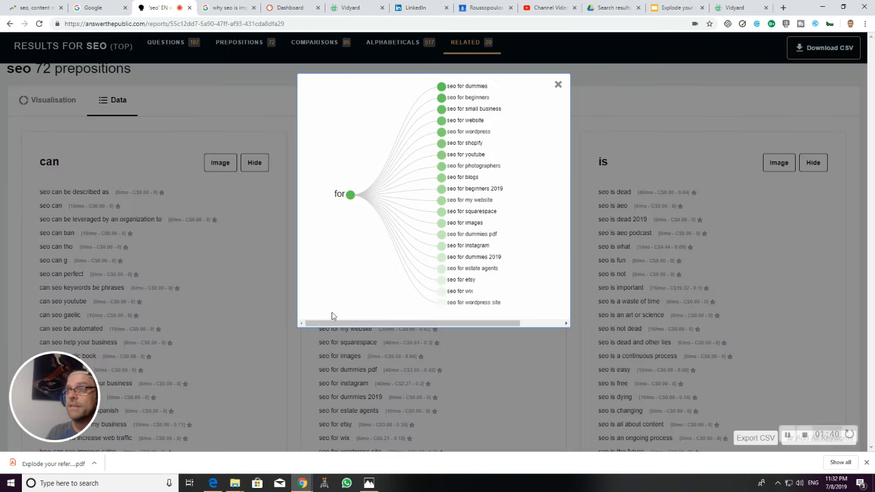
pyautogui.moveTo(440, 153)
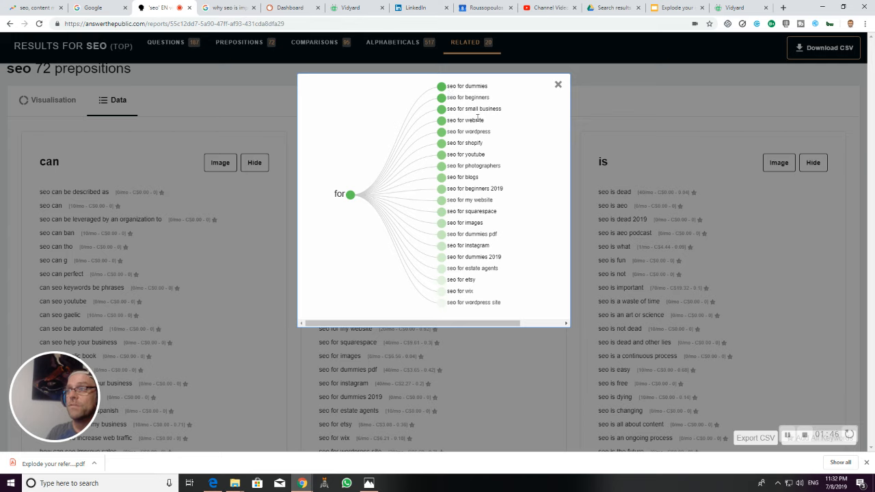
pyautogui.moveTo(503, 149)
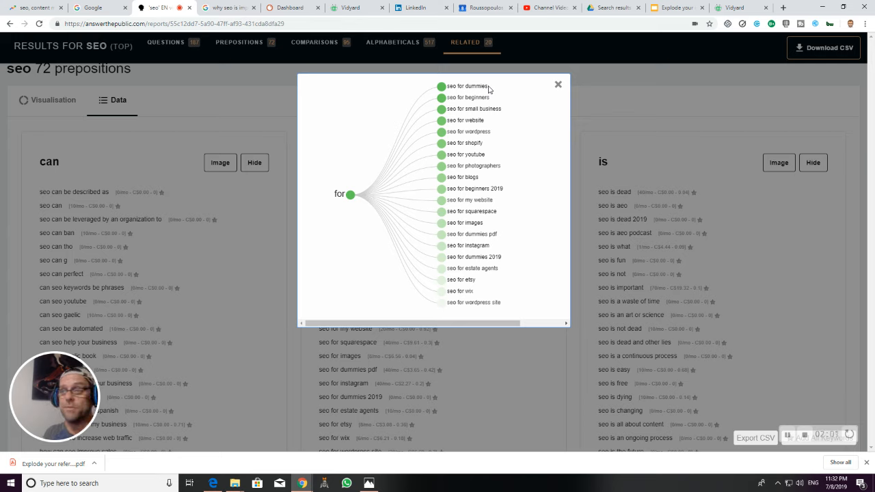
pyautogui.moveTo(558, 88)
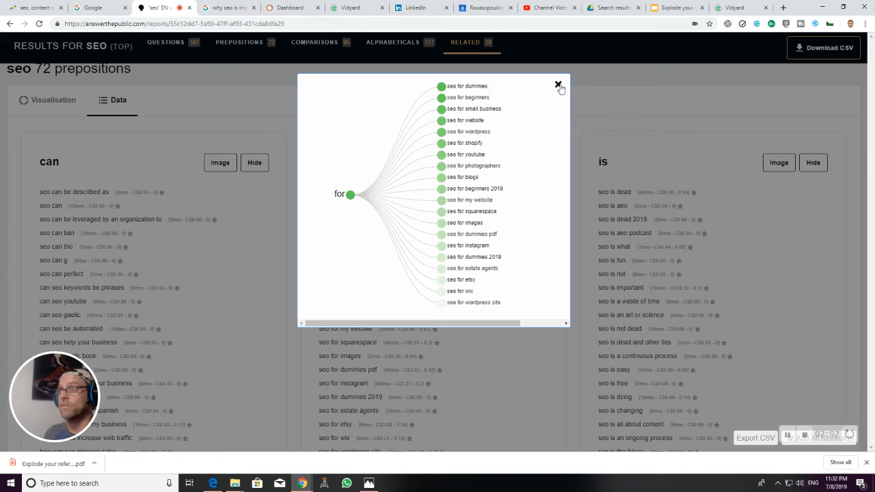
pyautogui.moveTo(470, 97)
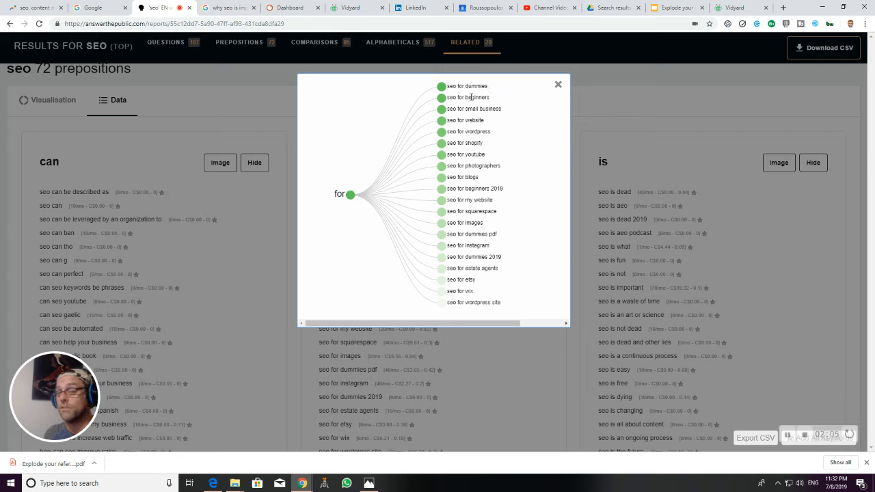
pyautogui.moveTo(557, 88)
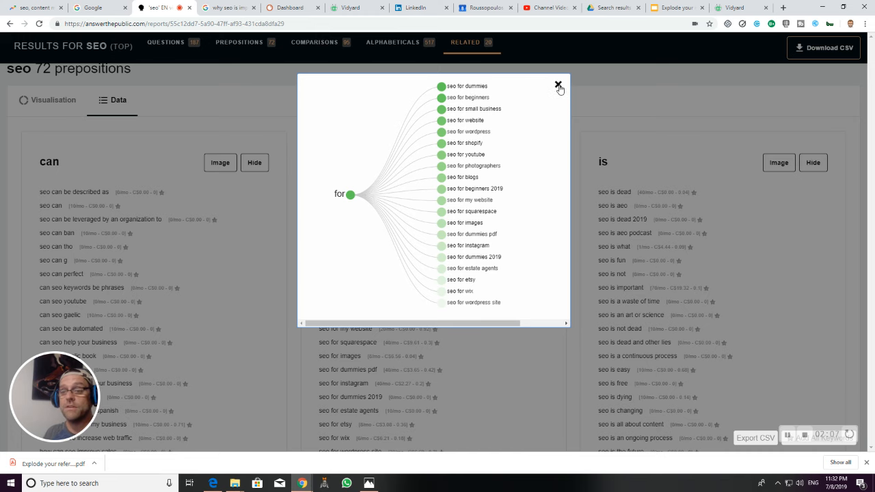
# Step: Dismiss the 'for' wheel image and return to the can, for and is data lists
pyautogui.click(558, 84)
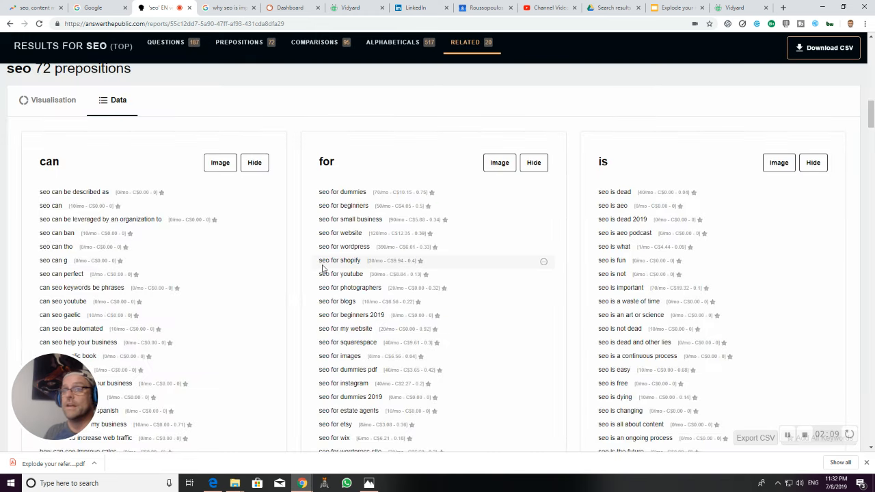
pyautogui.click(51, 100)
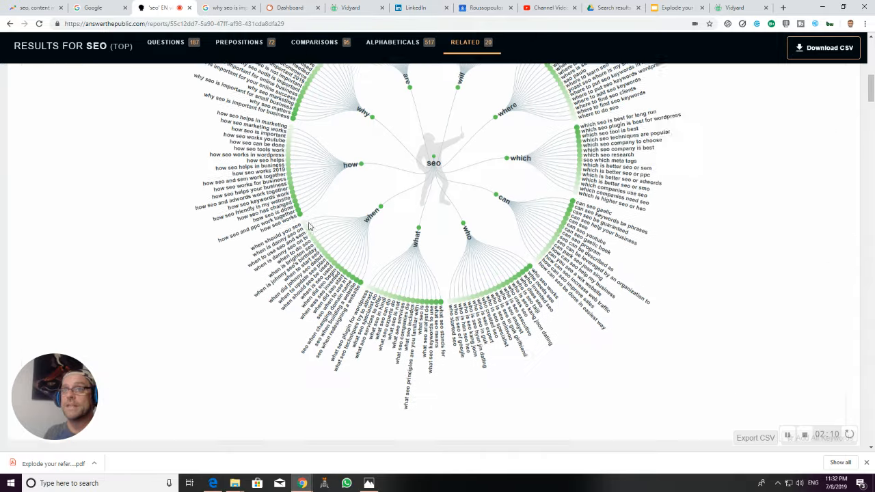
pyautogui.scroll(3)
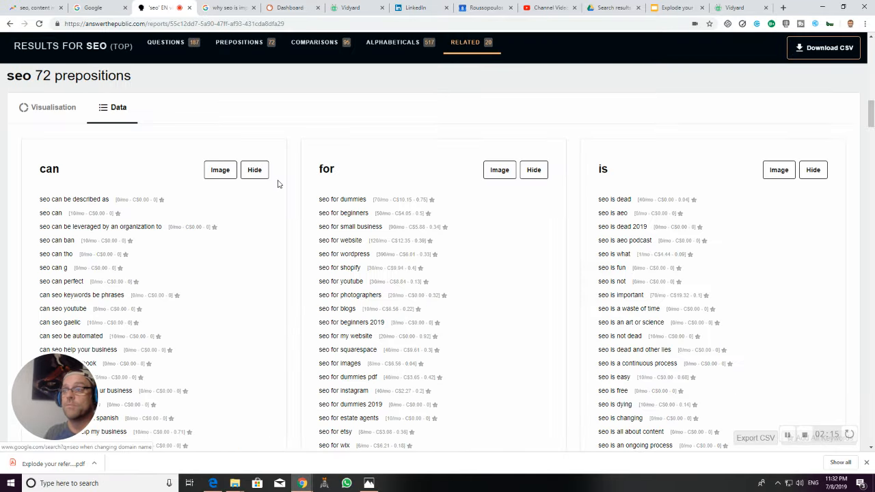
pyautogui.moveTo(317, 52)
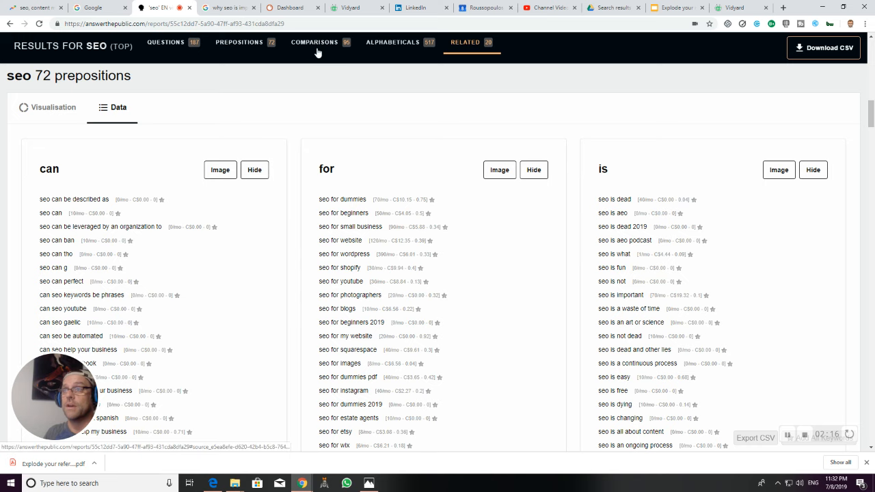
# Step: View the seo comparisons wheel and check search volumes for individual versus phrases
pyautogui.click(53, 107)
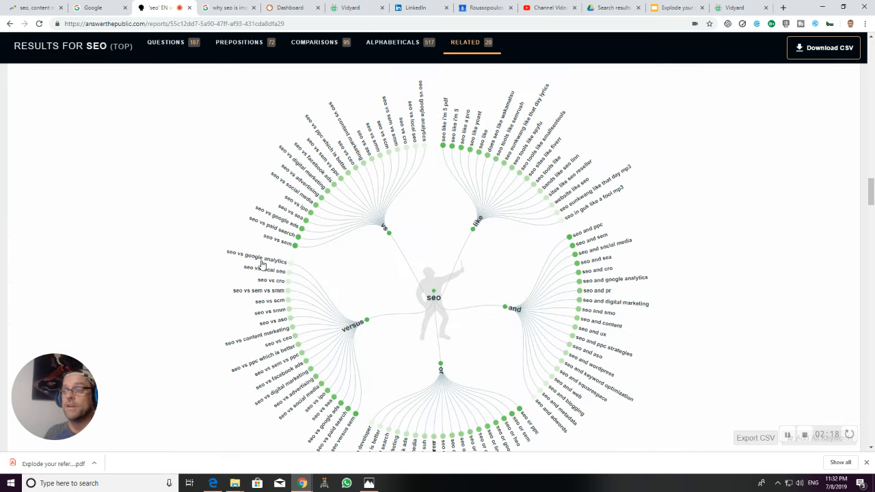
pyautogui.moveTo(541, 335)
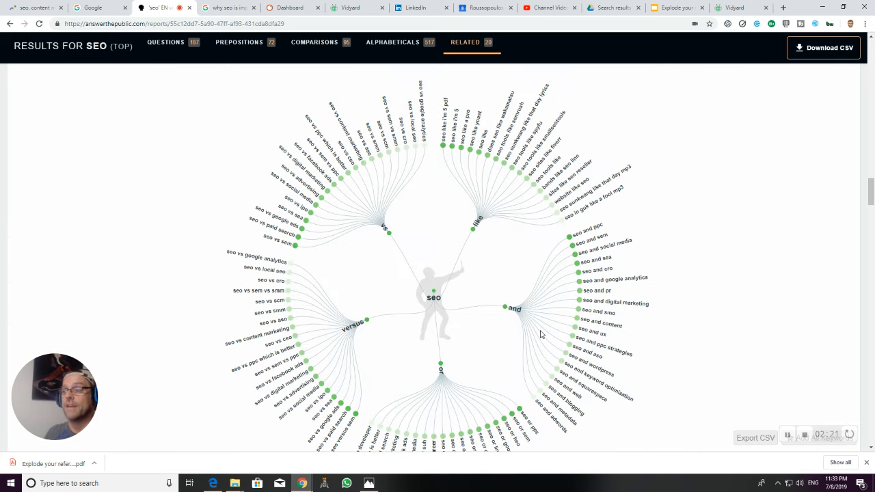
pyautogui.moveTo(489, 230)
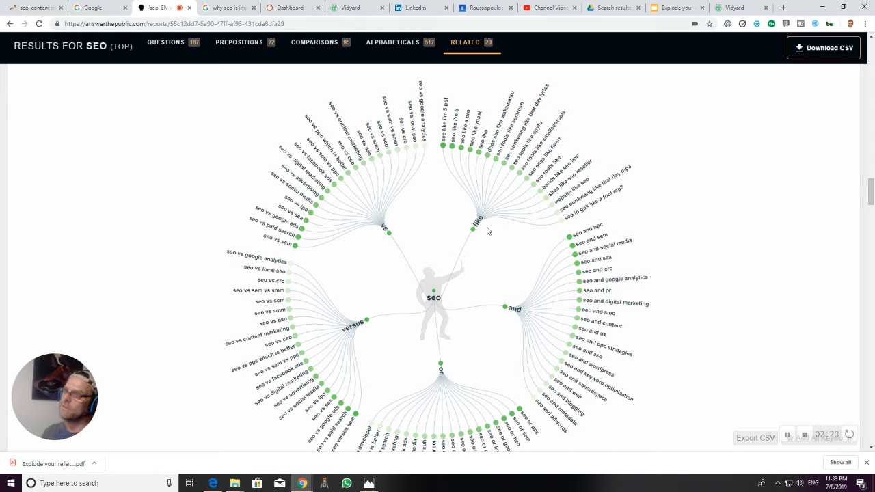
pyautogui.moveTo(451, 108)
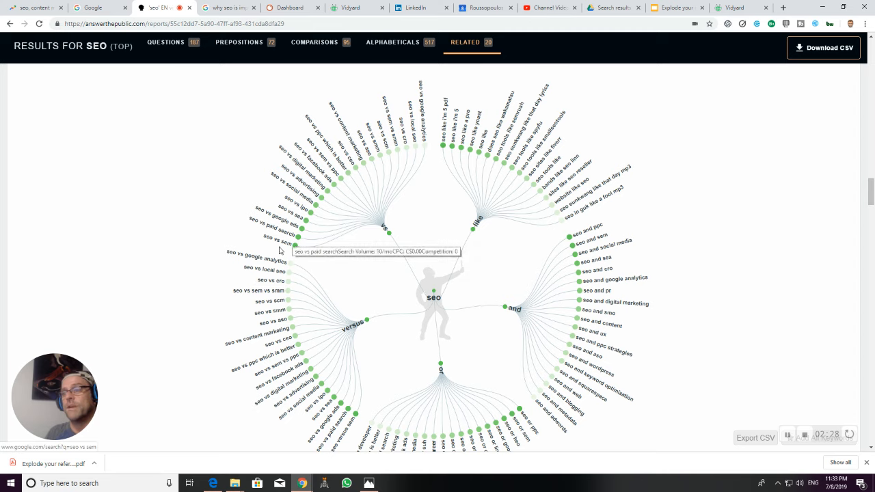
pyautogui.moveTo(281, 244)
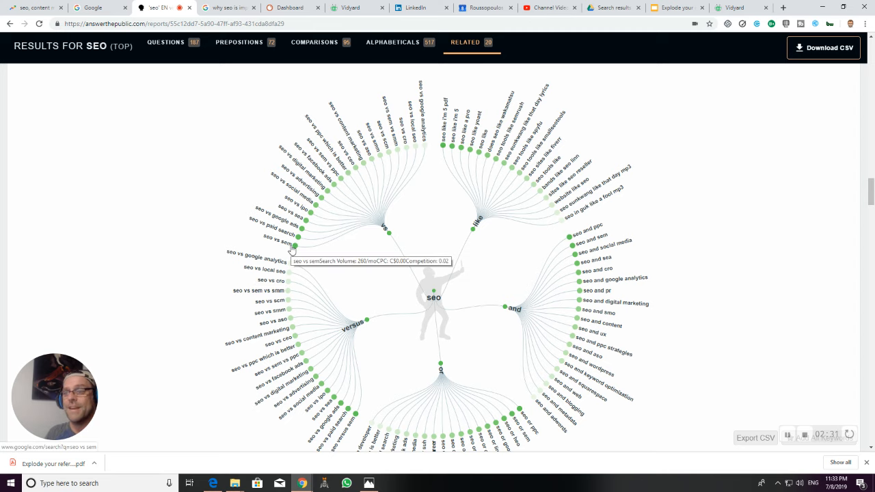
pyautogui.scroll(-3)
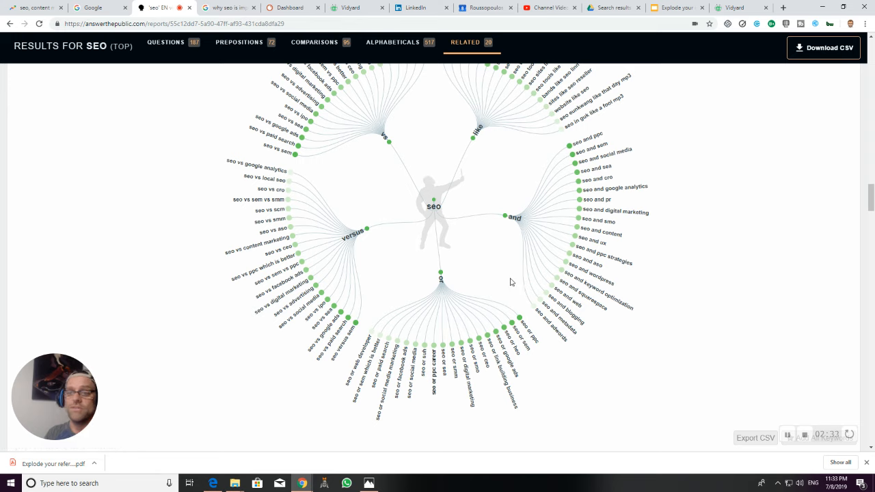
pyautogui.moveTo(317, 412)
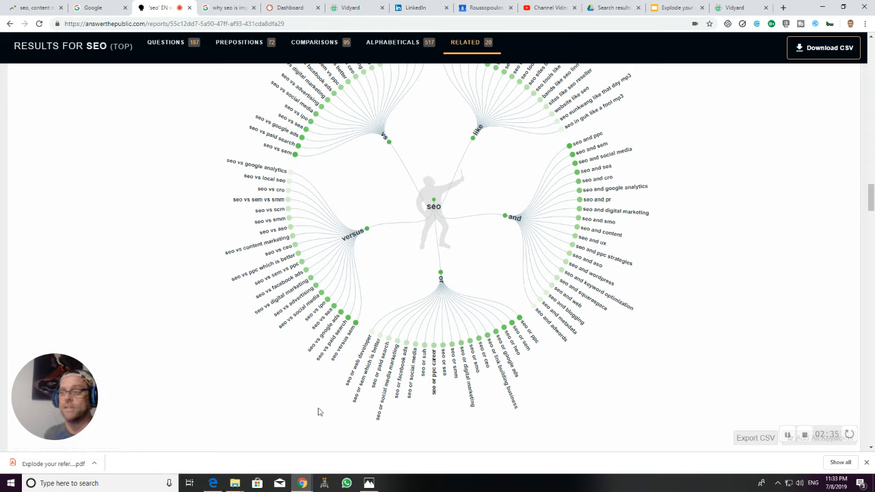
pyautogui.moveTo(427, 390)
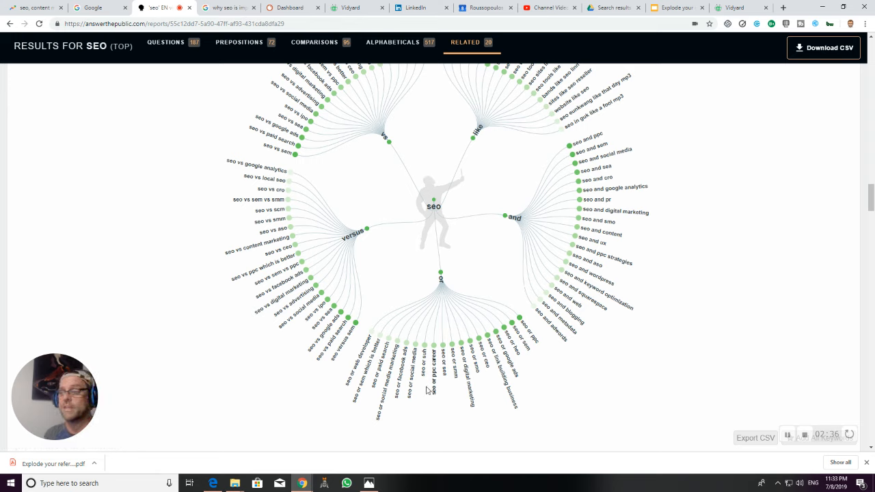
pyautogui.moveTo(385, 372)
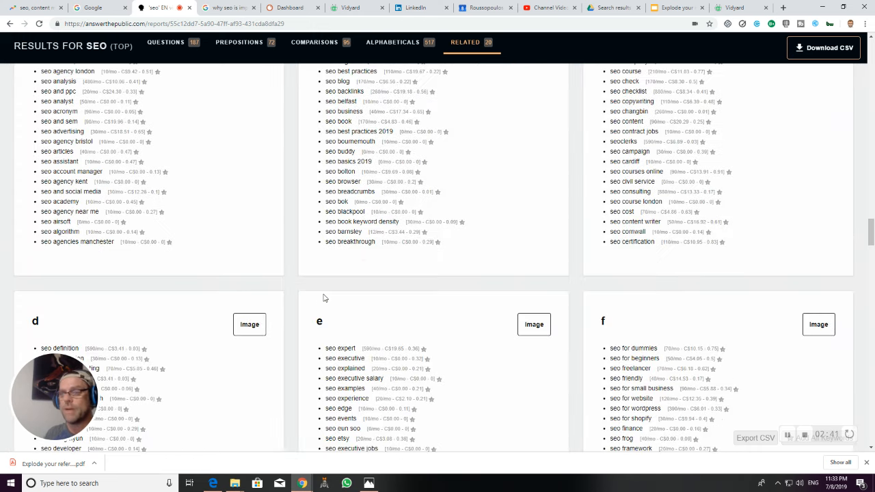
# Step: Return to the seo questions results and download the questions wheel as an image
pyautogui.scroll(-3)
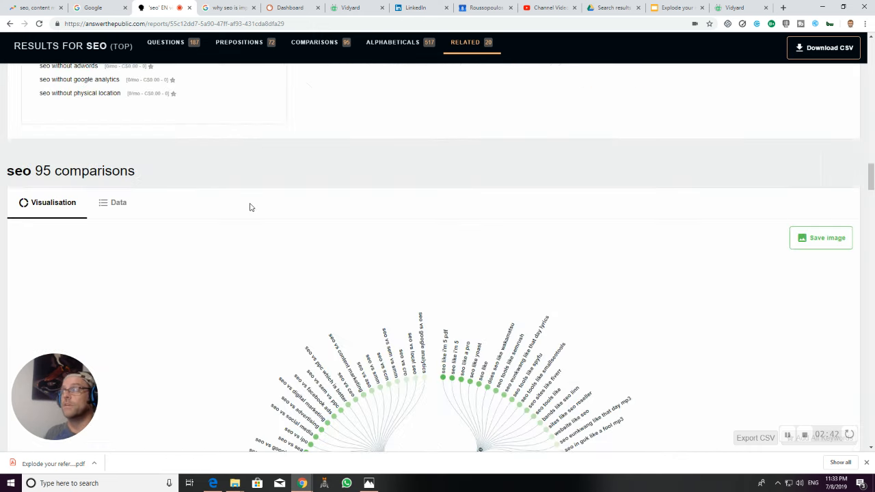
pyautogui.click(238, 41)
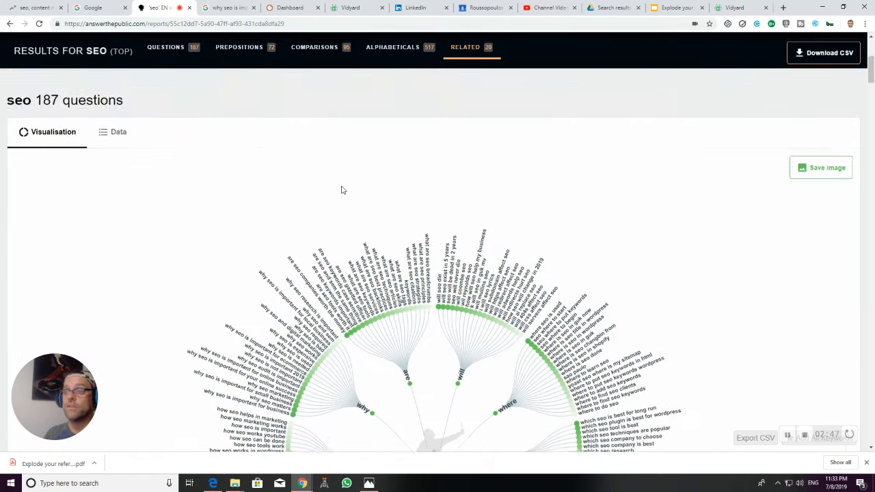
pyautogui.rightClick(399, 232)
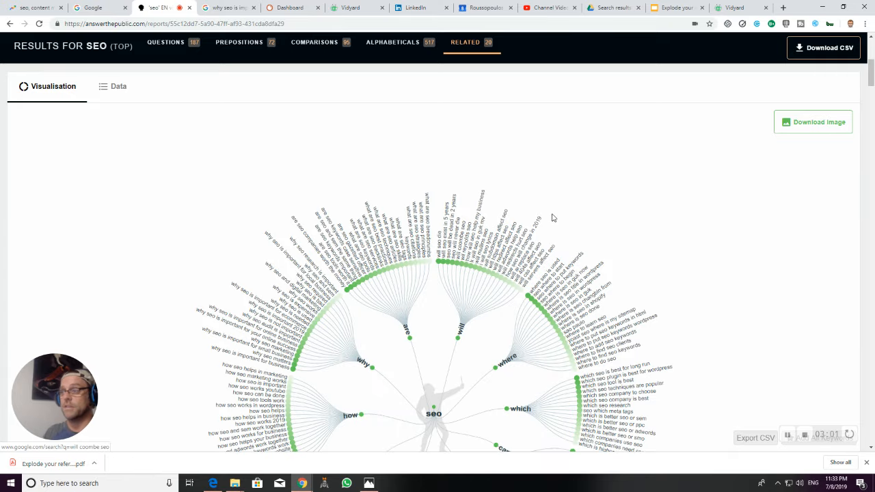
pyautogui.scroll(-3)
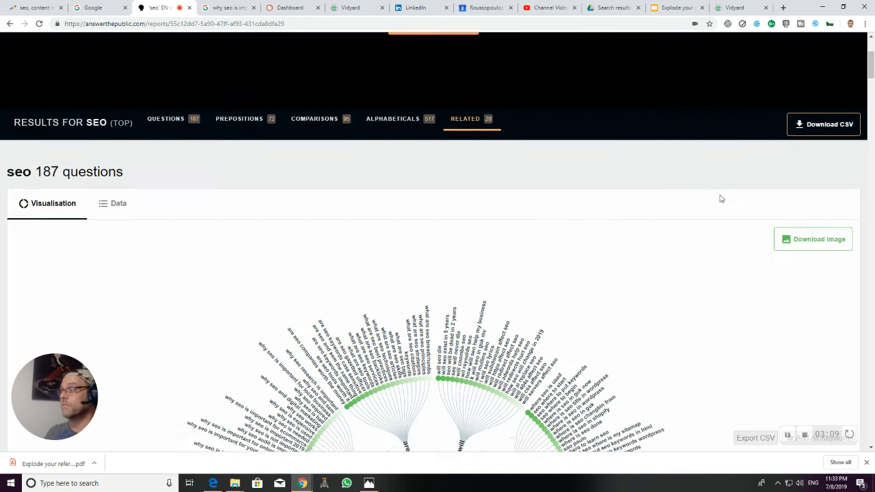
pyautogui.click(811, 238)
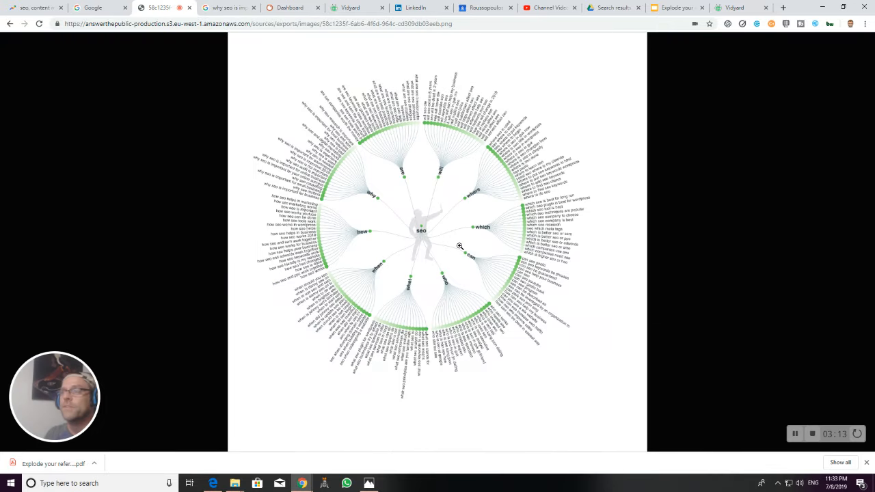
pyautogui.moveTo(431, 260)
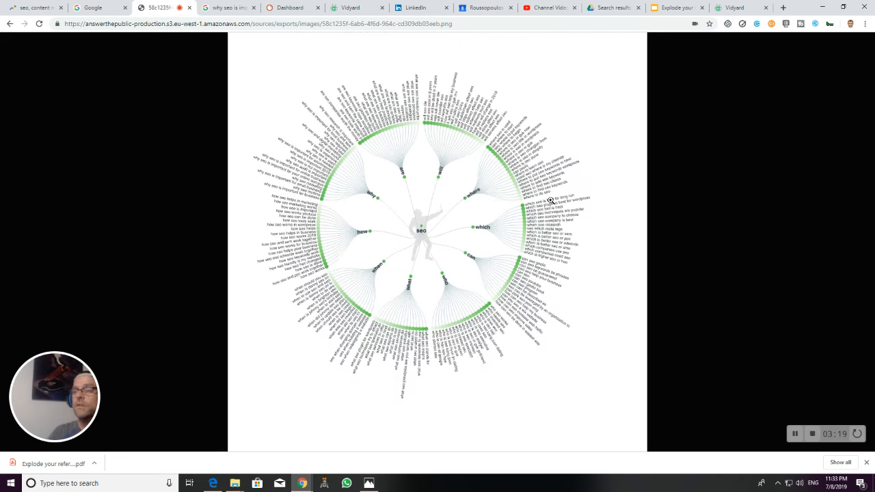
pyautogui.moveTo(402, 242)
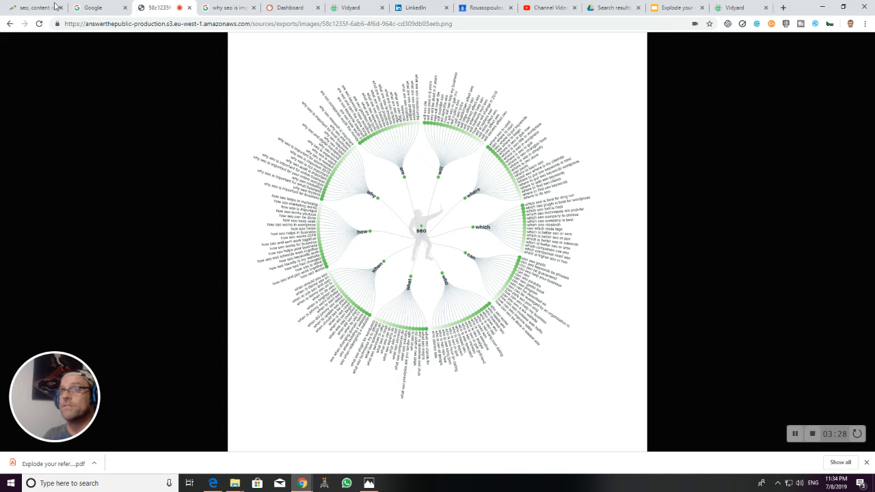
# Step: Glance at Google's dentist autocomplete suggestions, then return to the downloaded questions wheel image
pyautogui.click(87, 9)
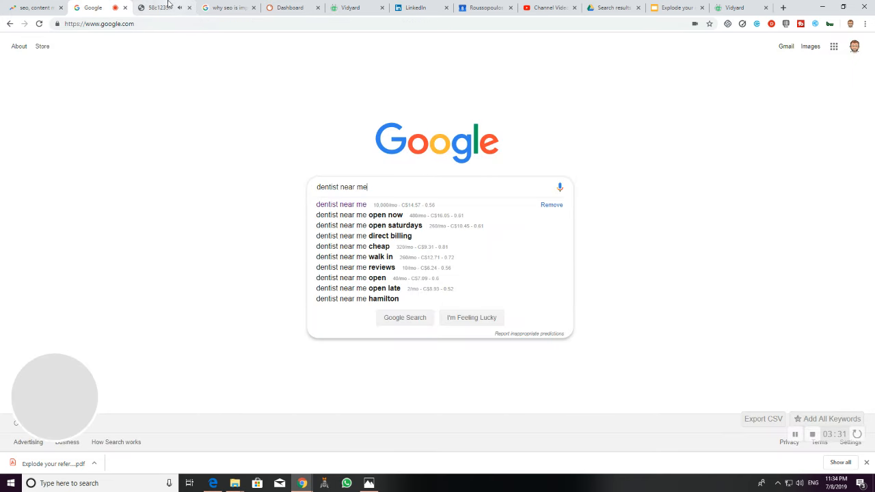
pyautogui.click(157, 8)
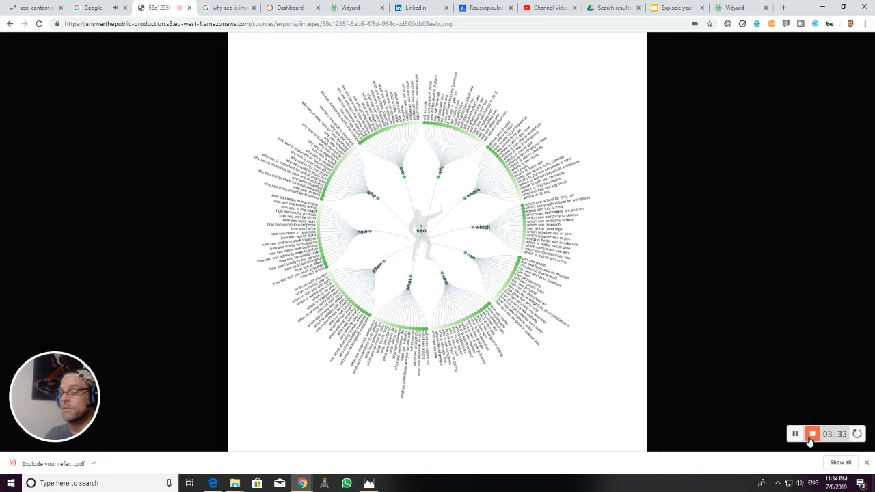